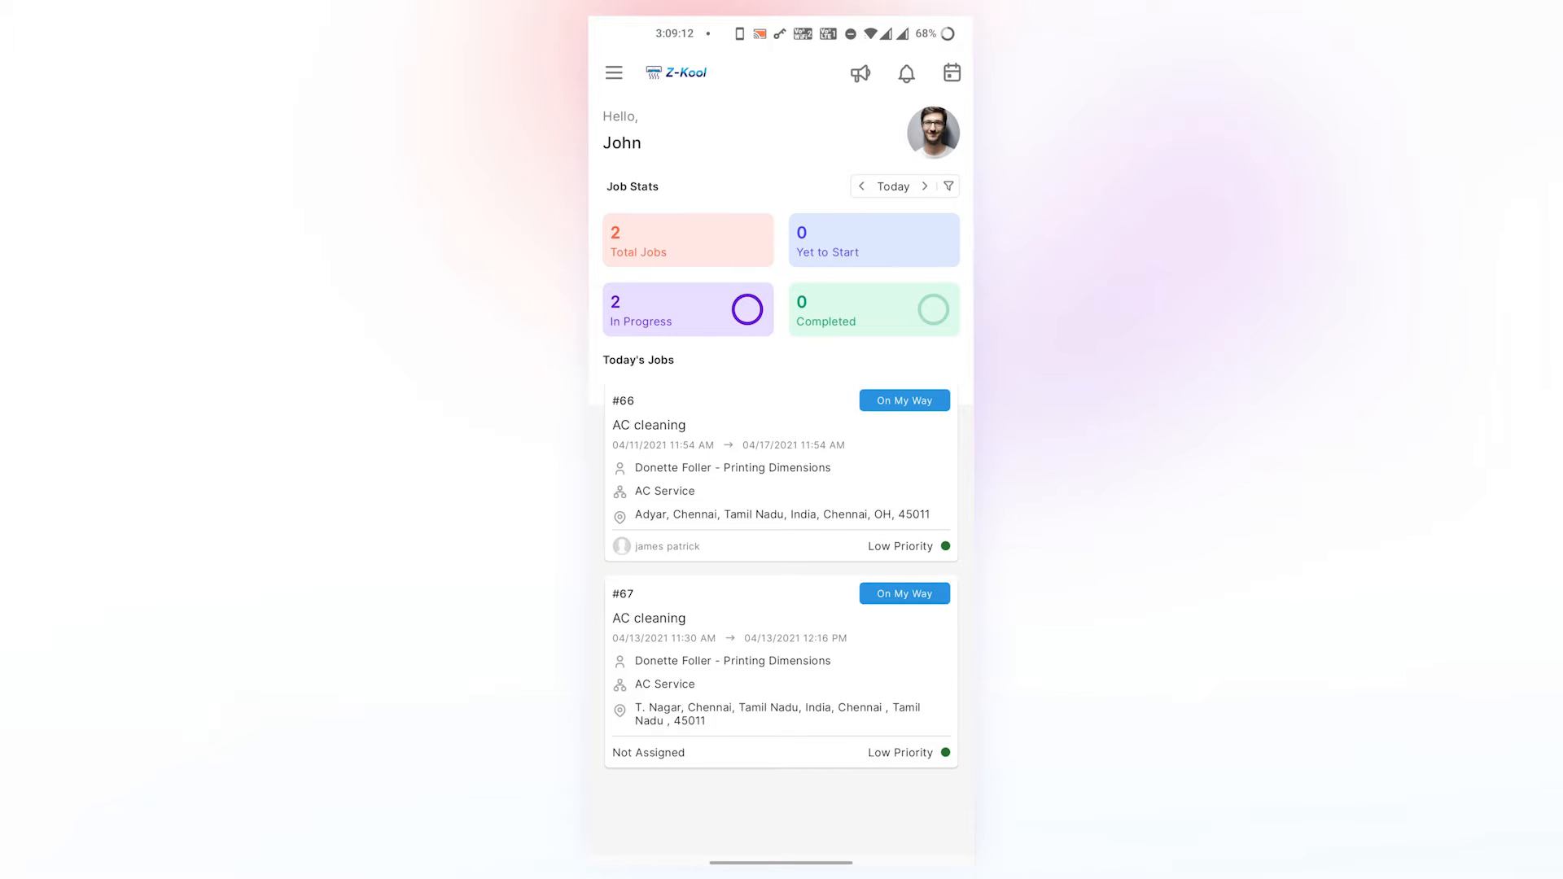
- Go from the dashboard to the Customers list via the main navigation menu
{"action": "left_click", "coordinate": [614, 72]}
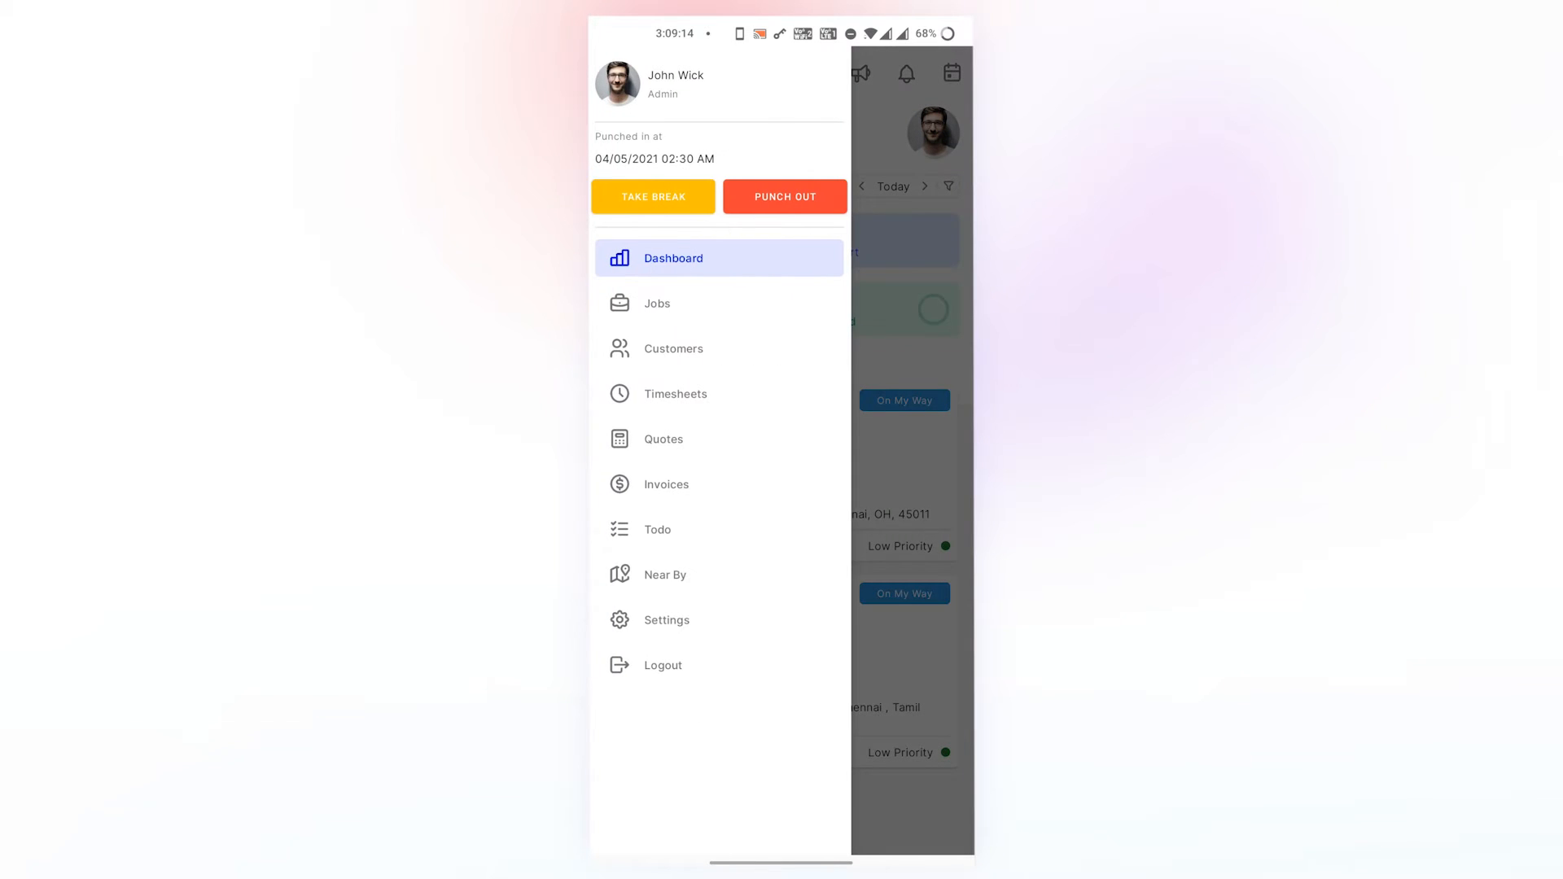
{"action": "left_click", "coordinate": [674, 349]}
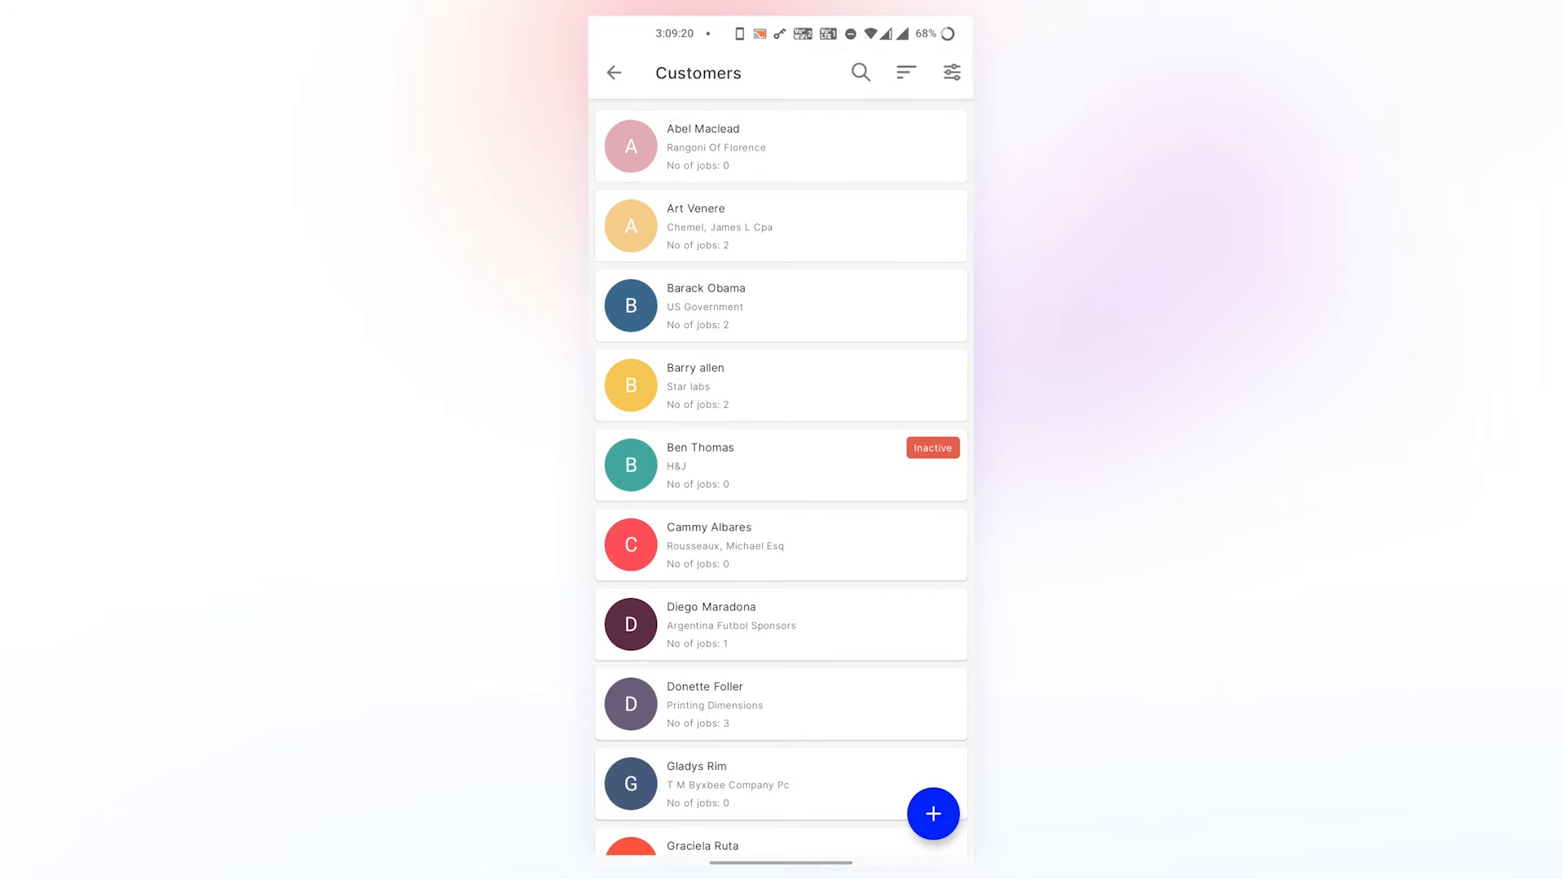
- Sort the customers by Customer Name in Ascending order
{"action": "left_click", "coordinate": [903, 72]}
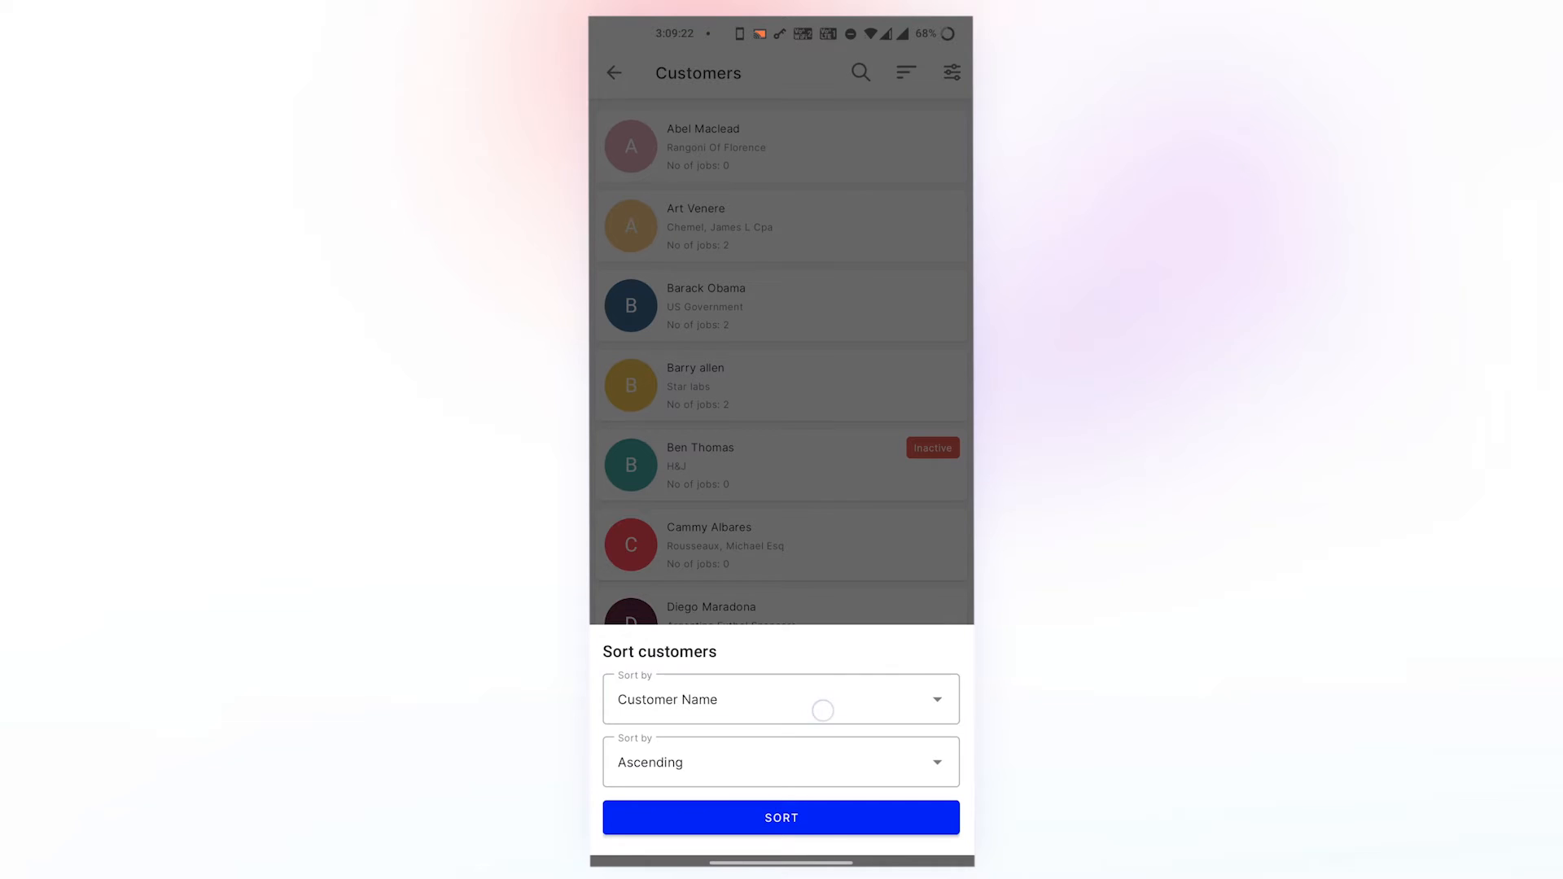
{"action": "left_click", "coordinate": [780, 699]}
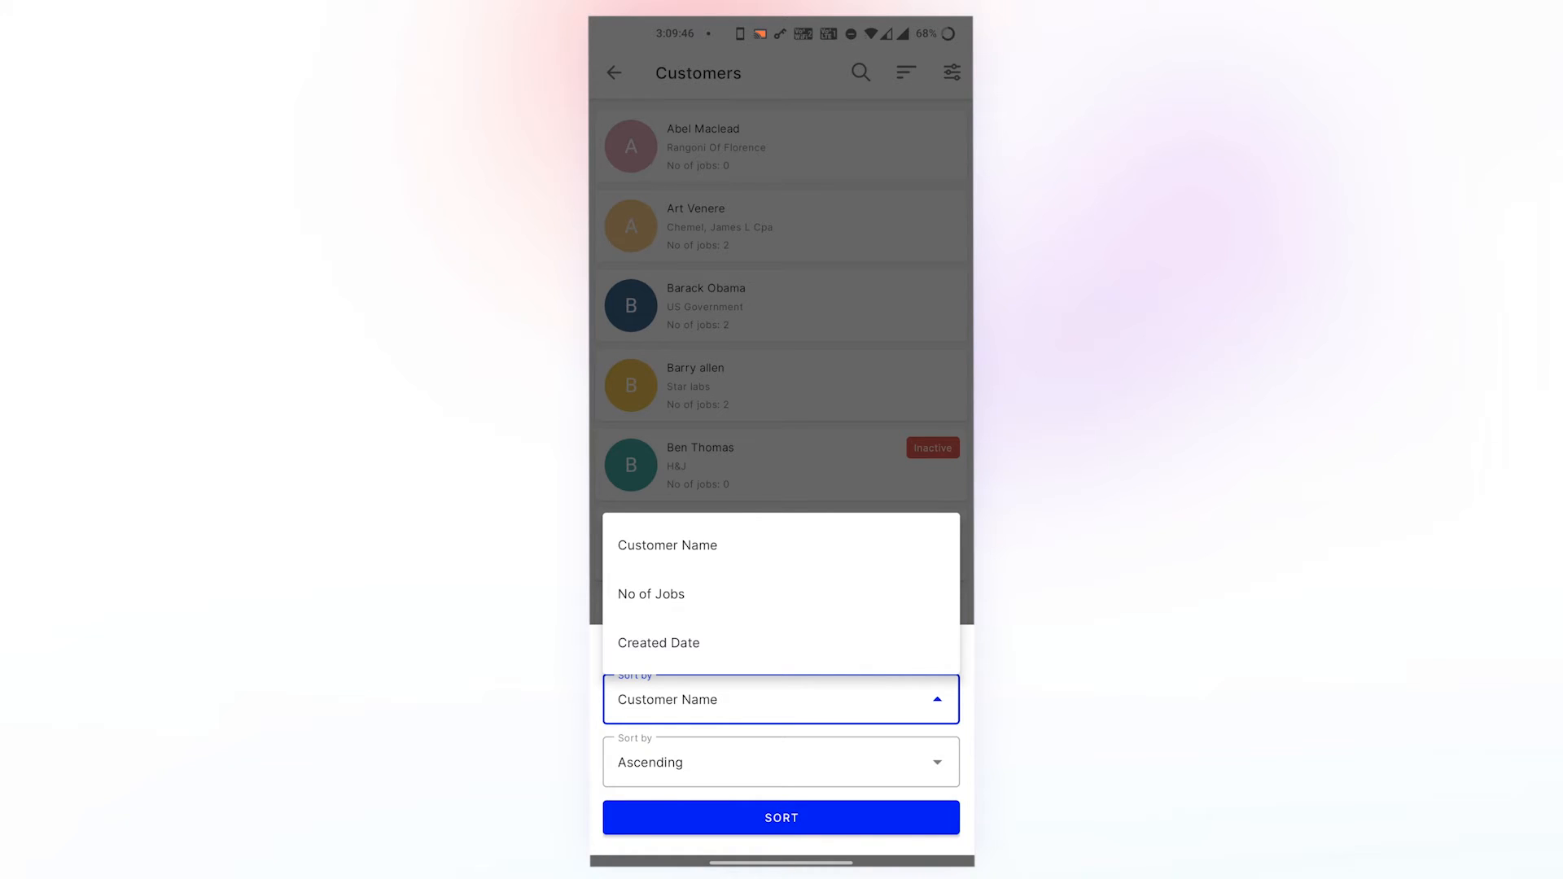
{"action": "left_click", "coordinate": [668, 546]}
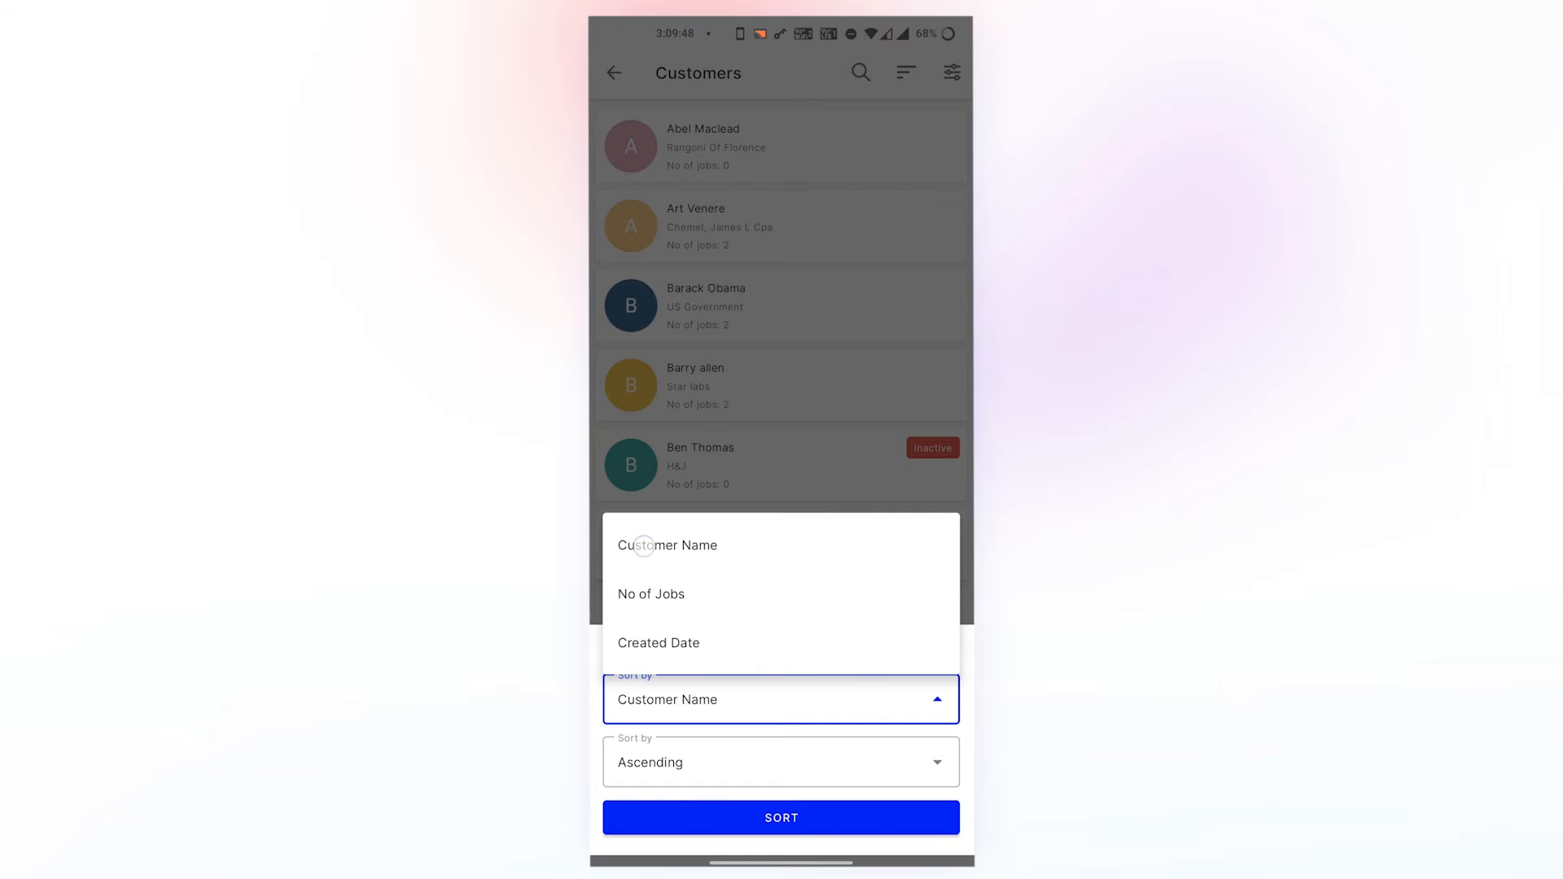
{"action": "left_click", "coordinate": [780, 763]}
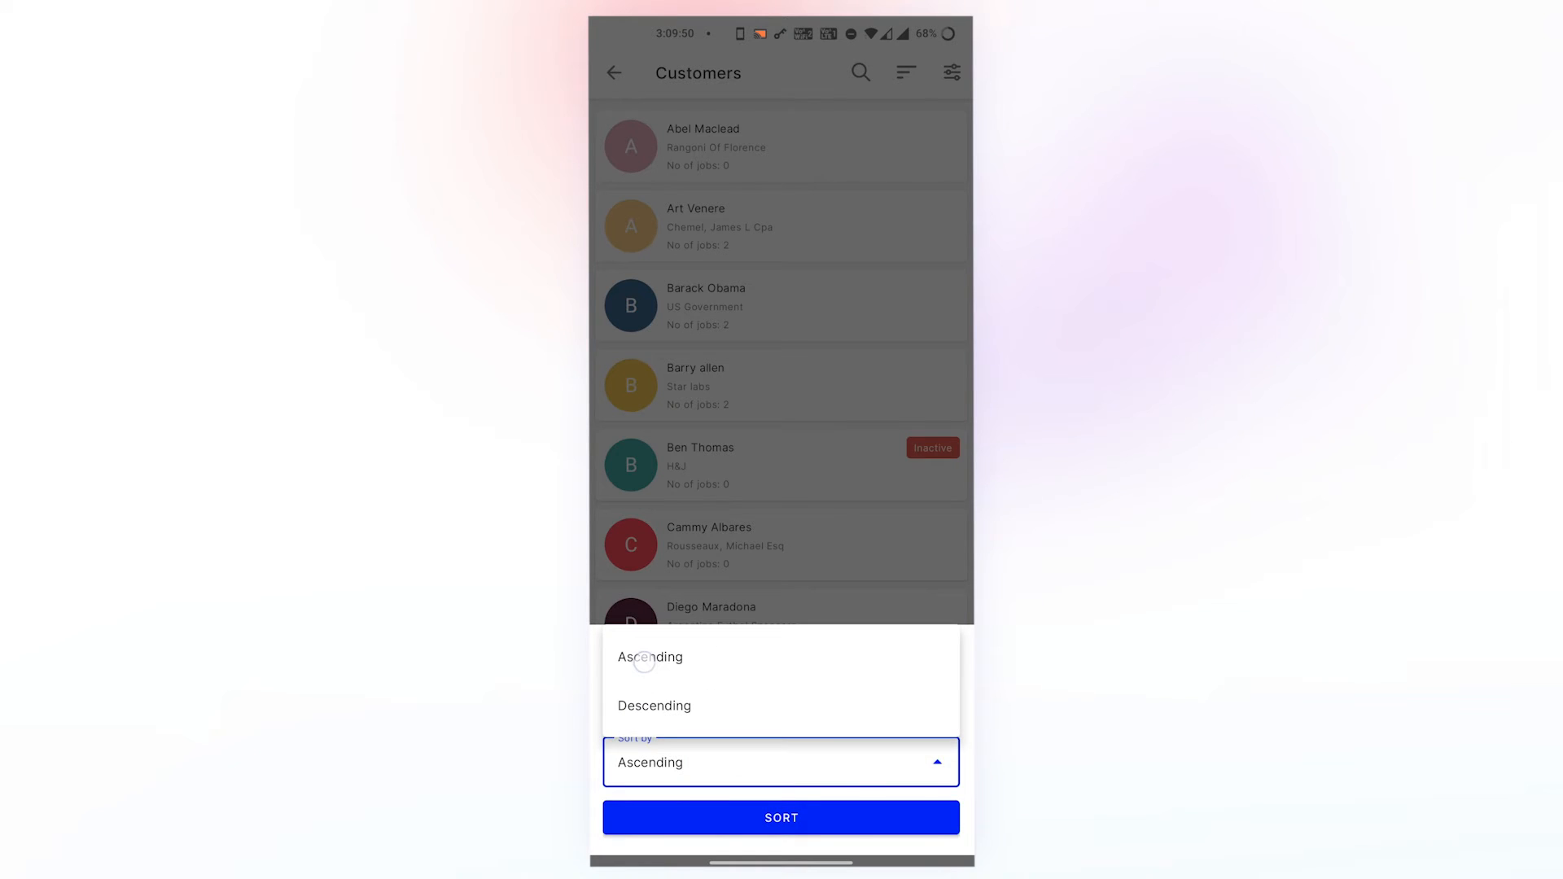
{"action": "left_click", "coordinate": [650, 656]}
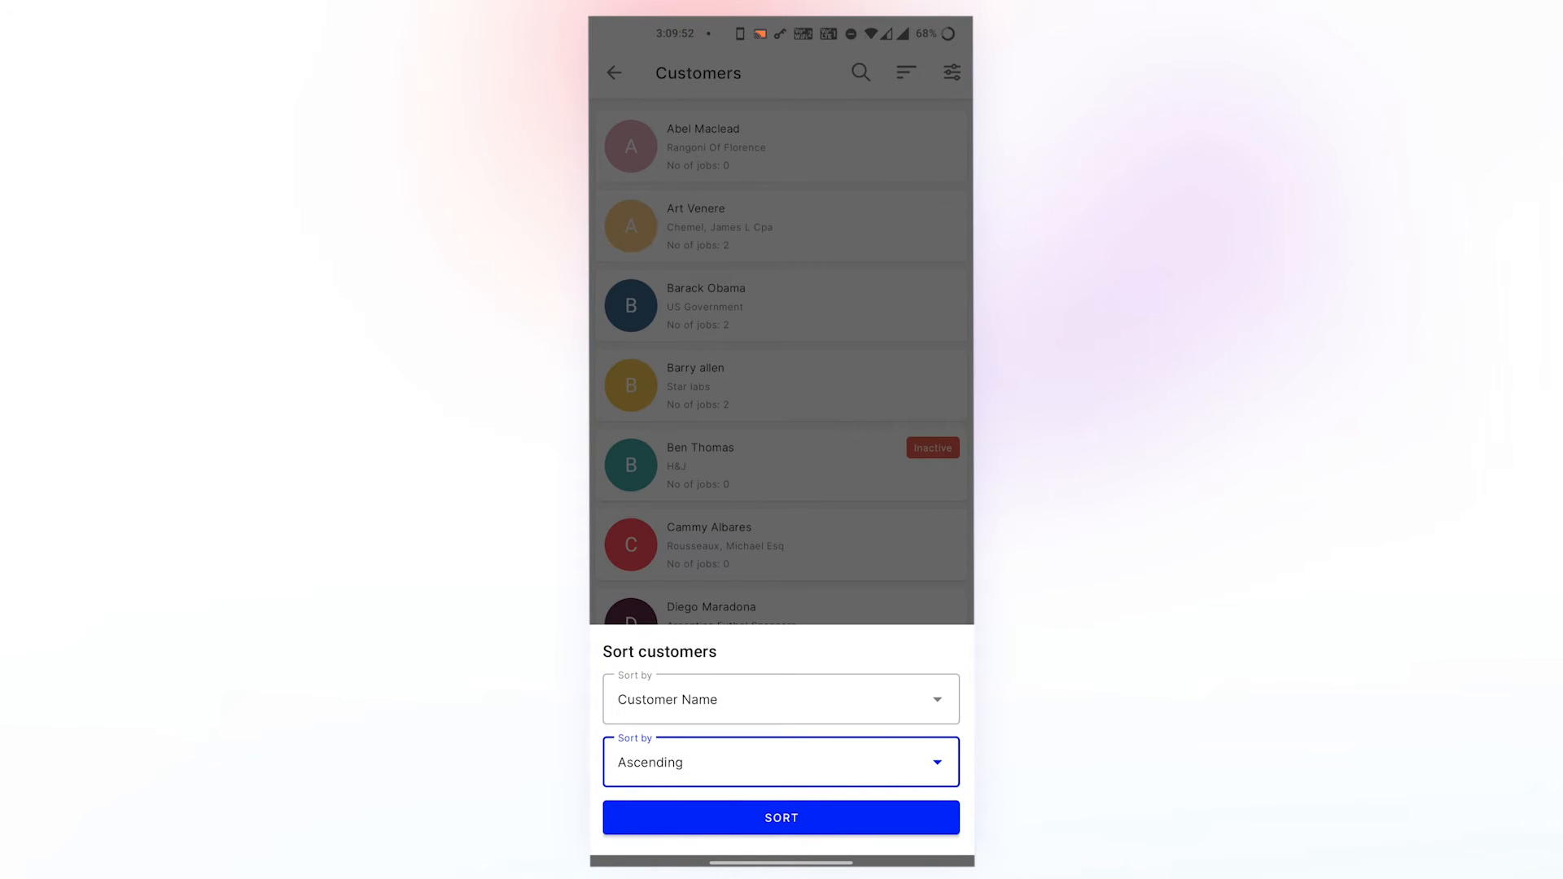
{"action": "left_click", "coordinate": [781, 817]}
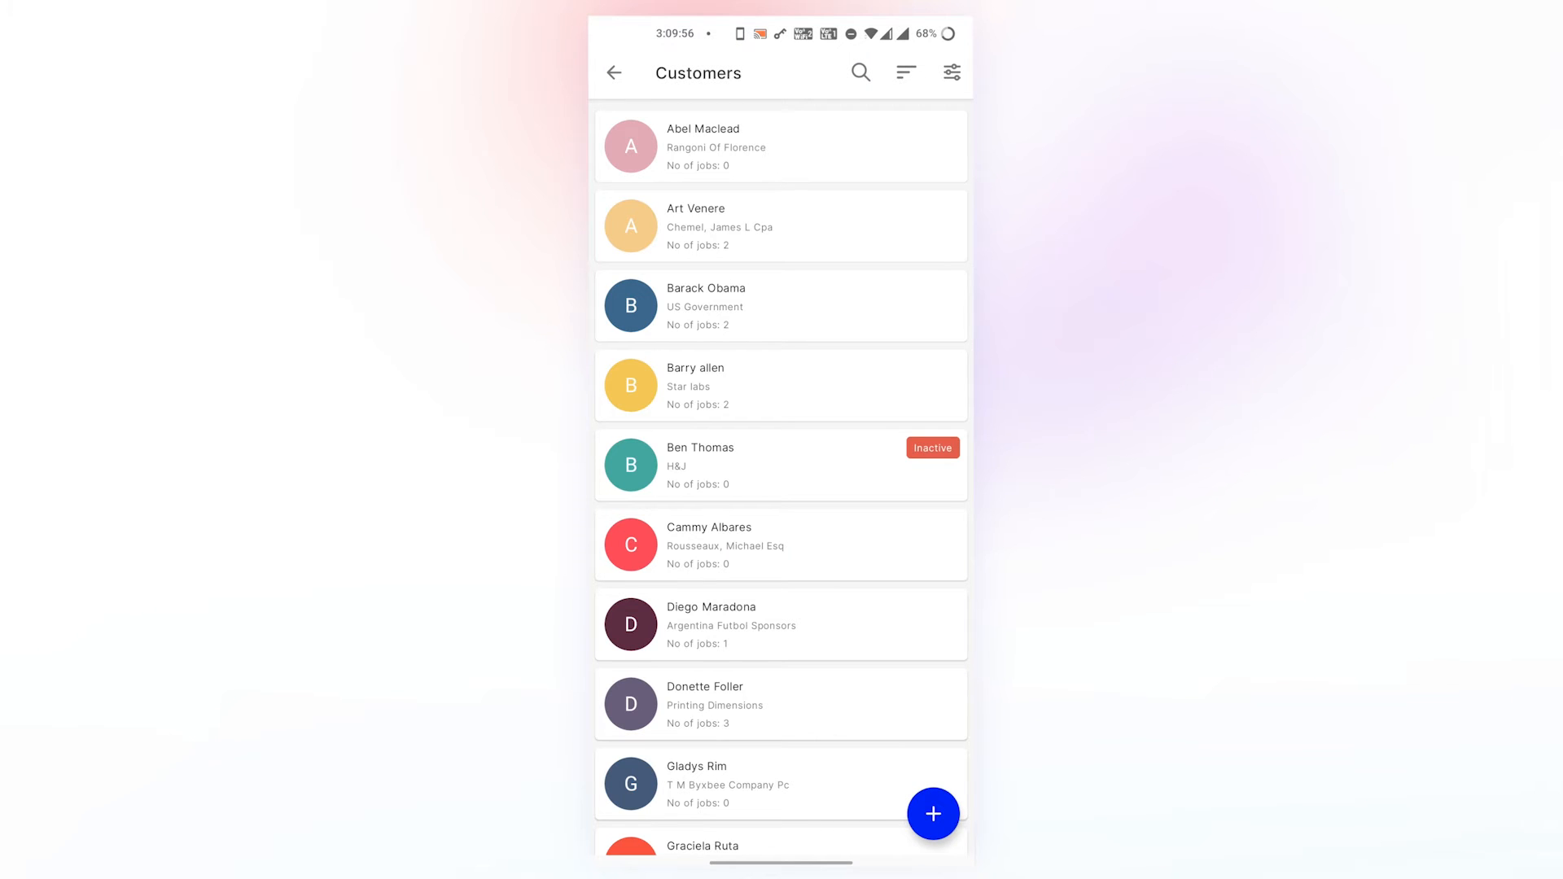
- Re-sort the customers by No of Jobs in Descending order, most jobs first
{"action": "left_click", "coordinate": [905, 72]}
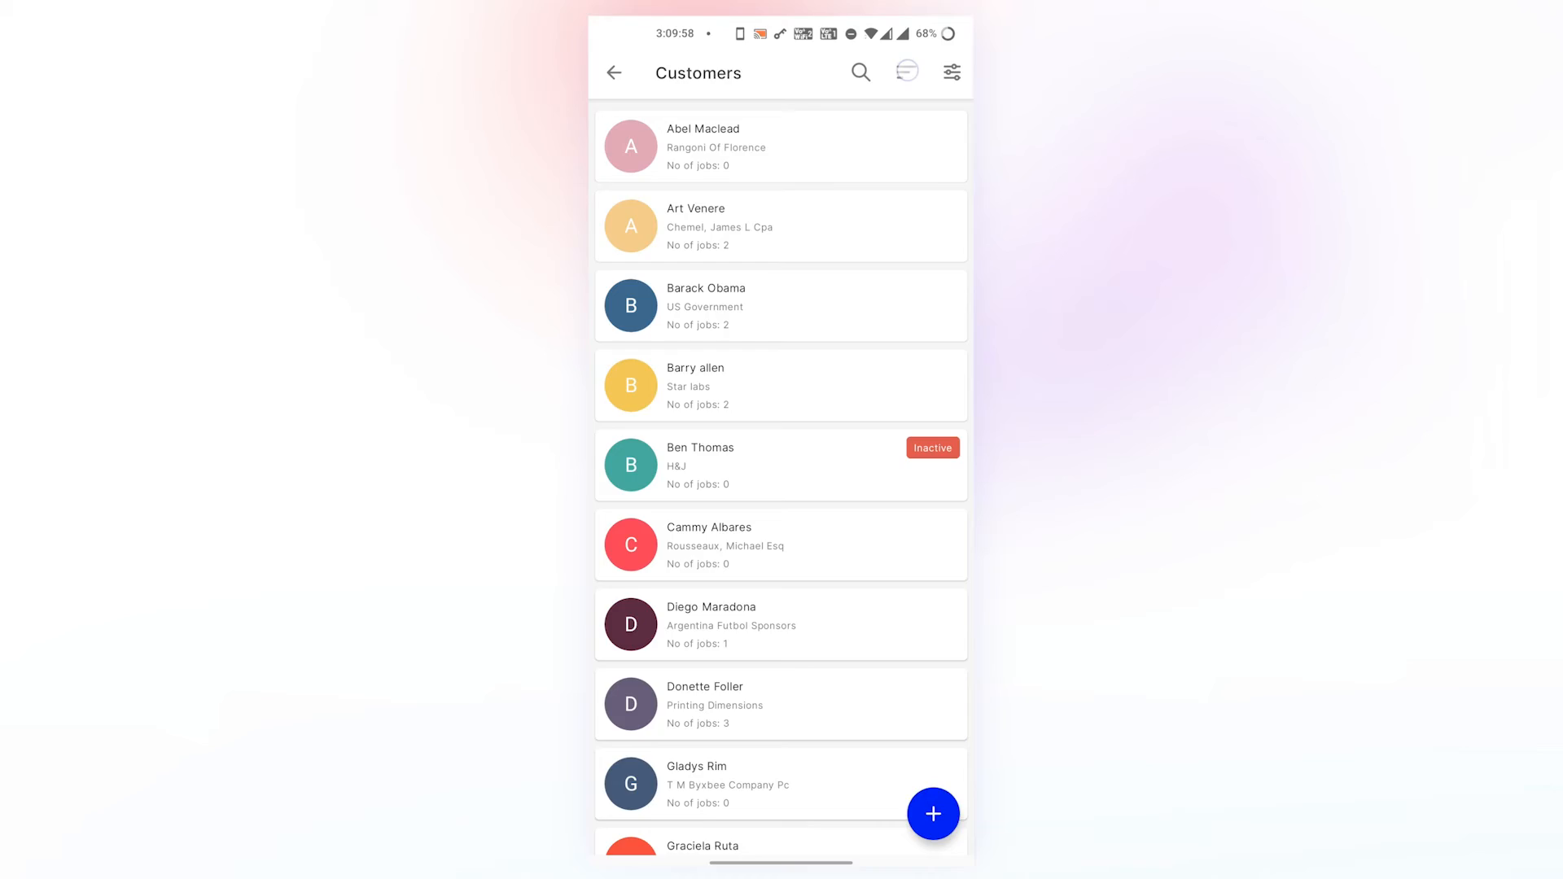
{"action": "left_click", "coordinate": [780, 699]}
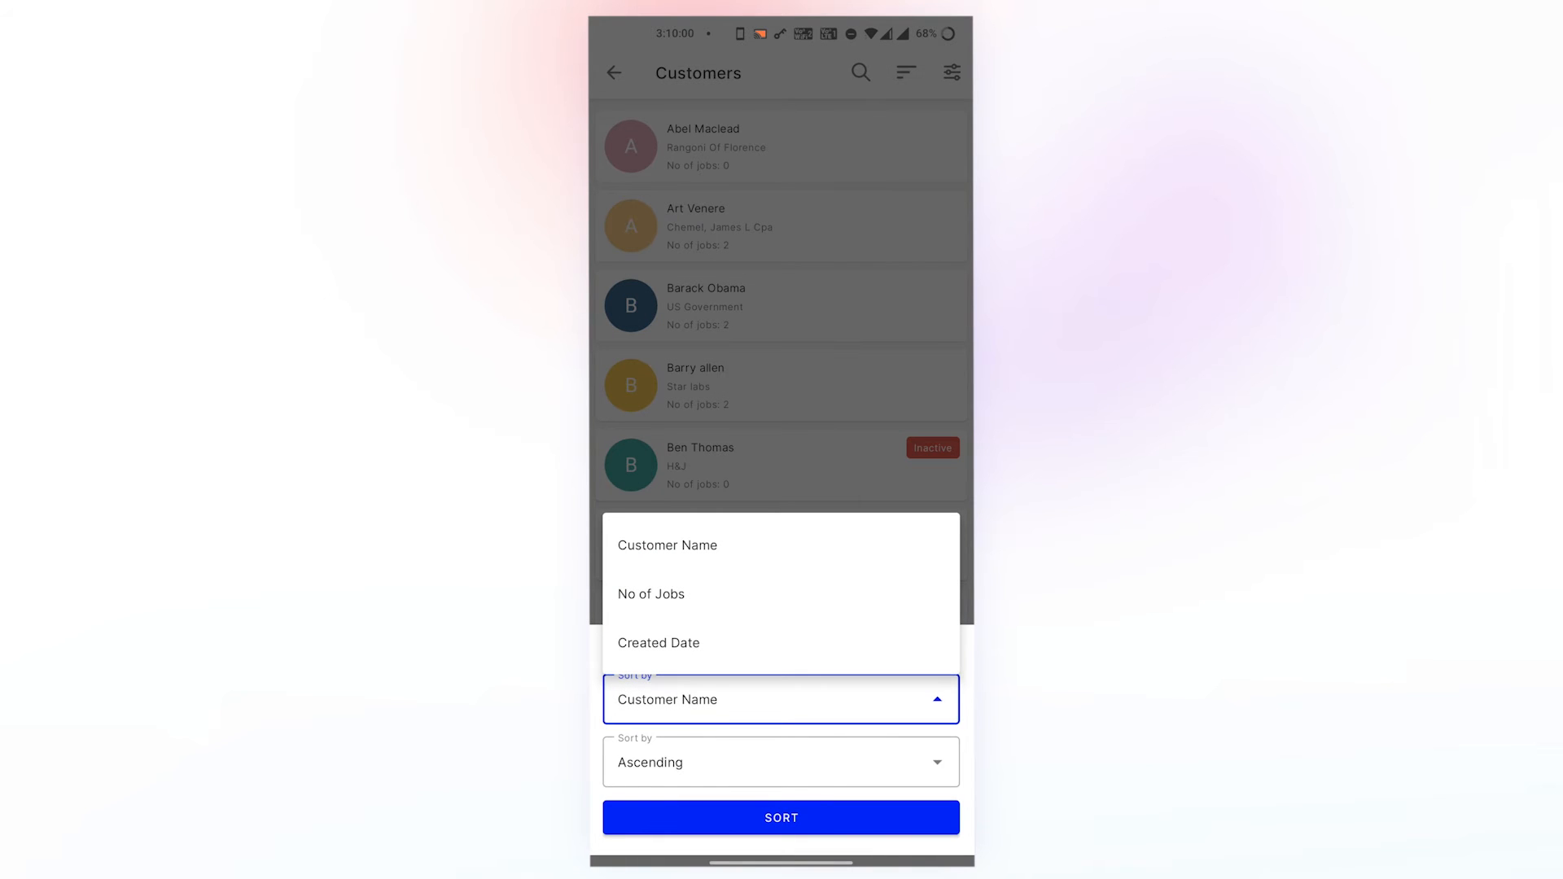
{"action": "left_click", "coordinate": [652, 593]}
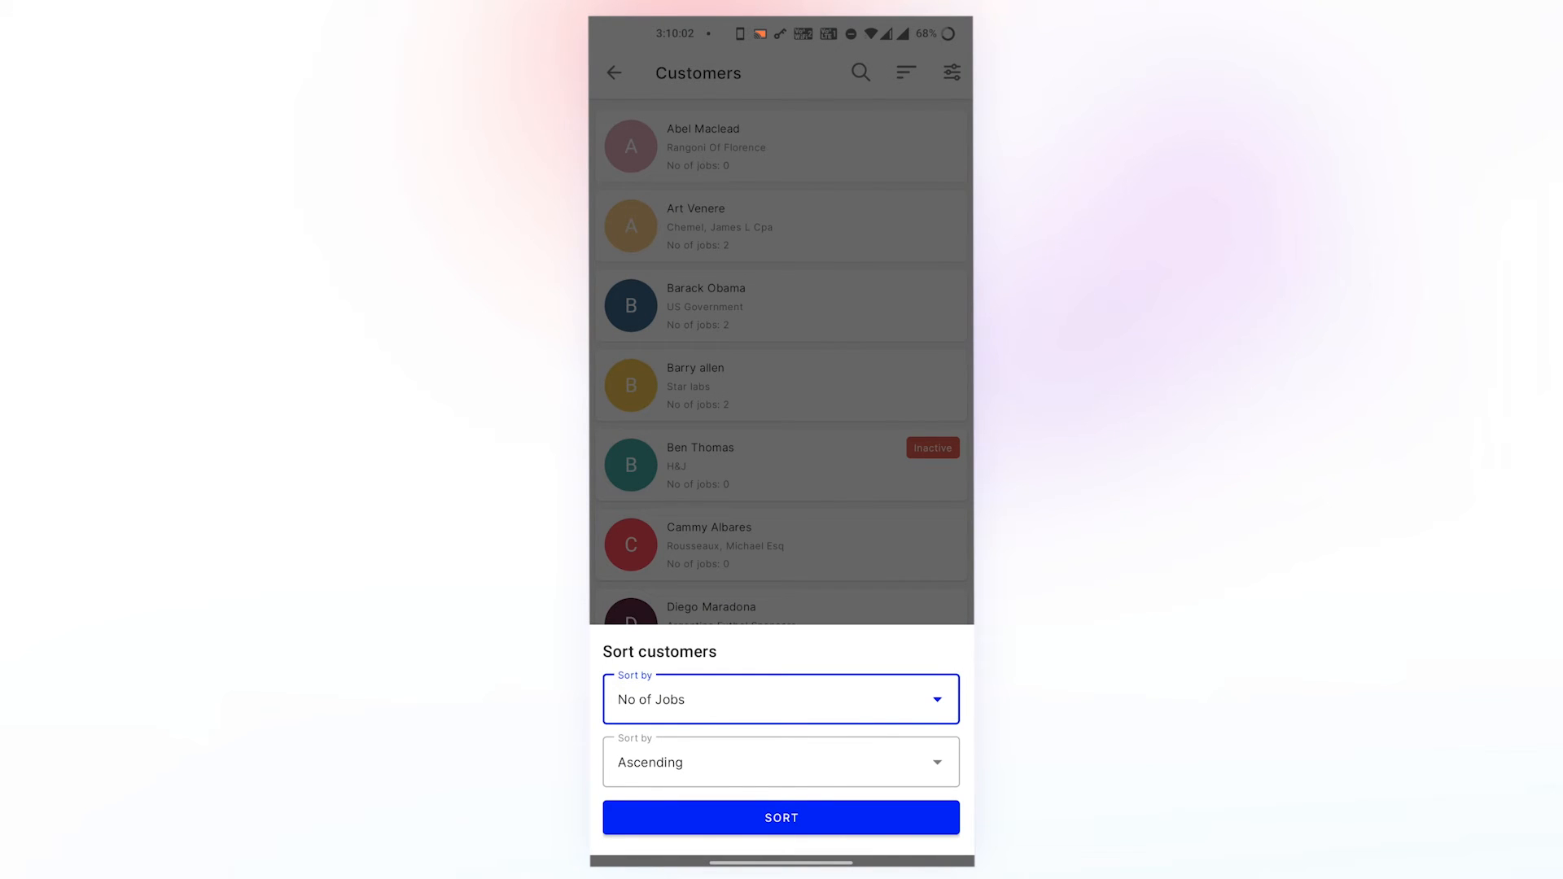
{"action": "left_click", "coordinate": [780, 762]}
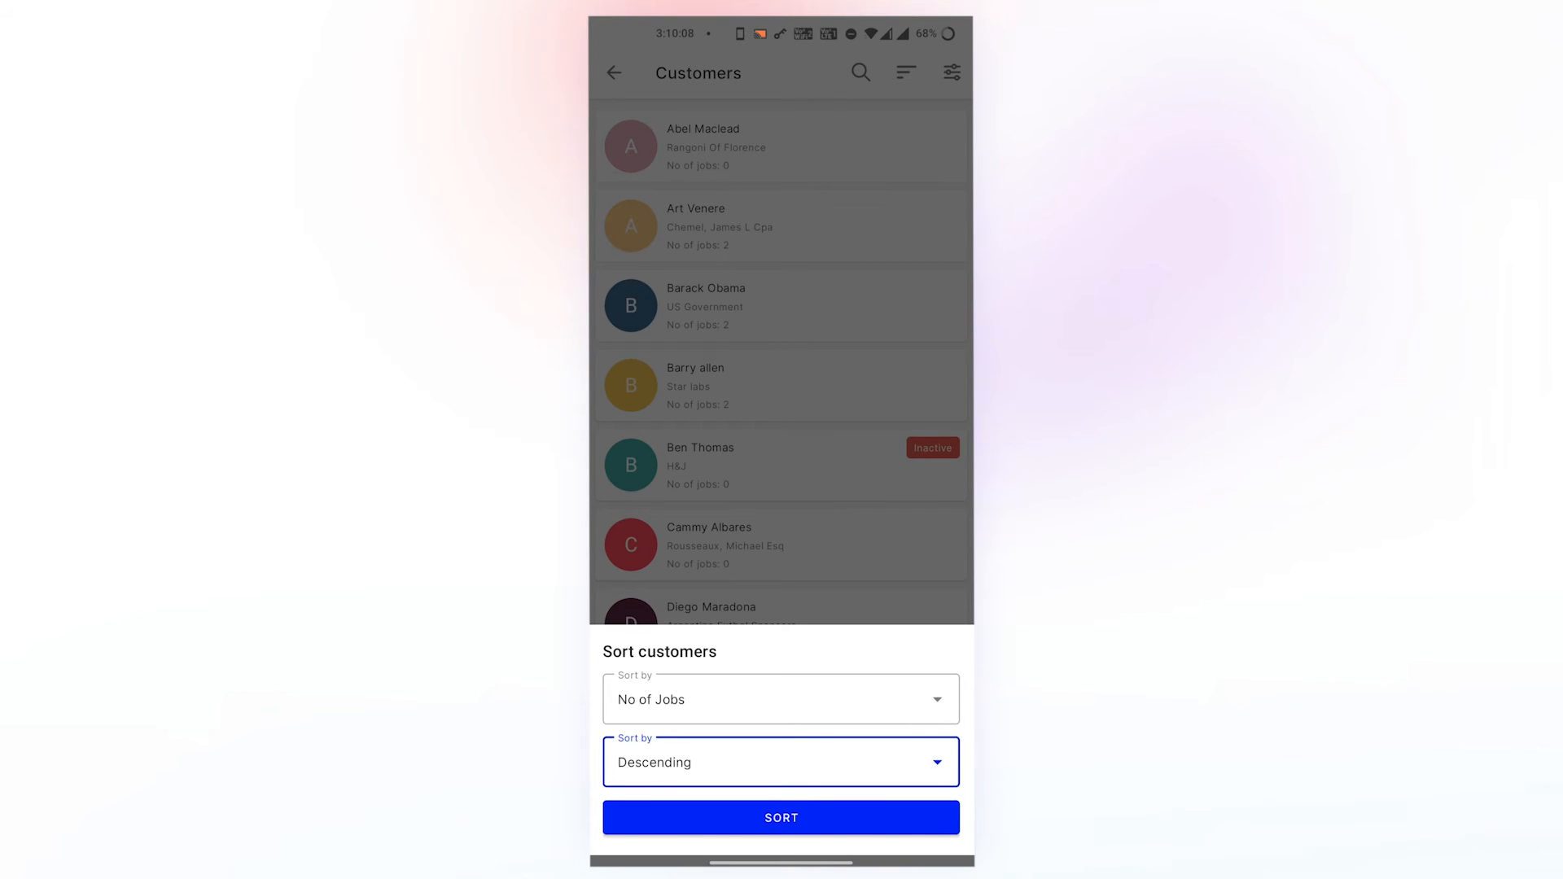
{"action": "left_click", "coordinate": [780, 818]}
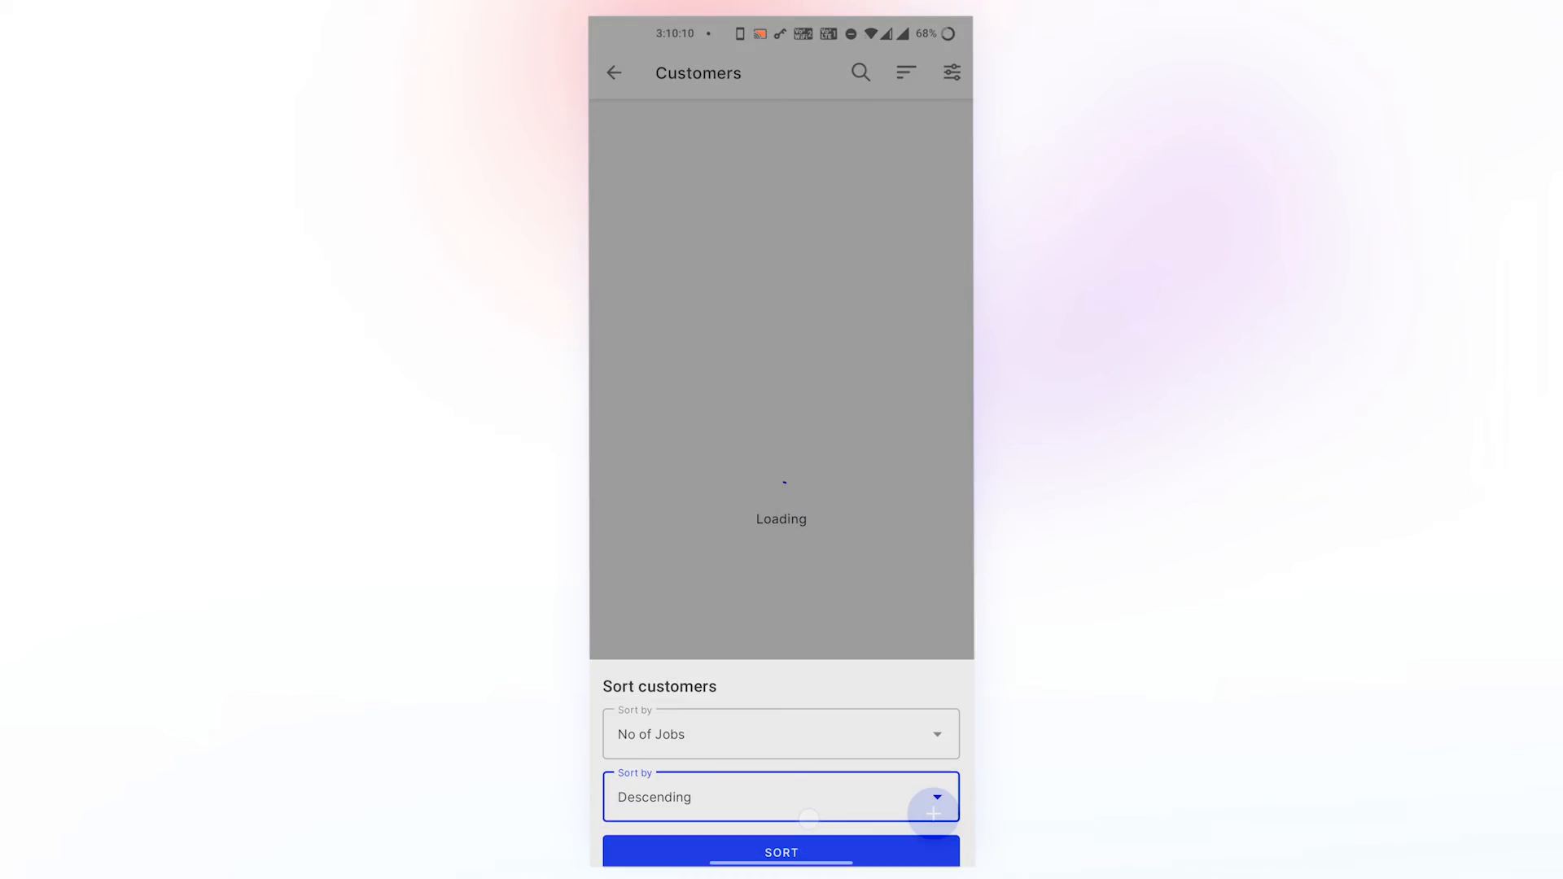
{"action": "left_click", "coordinate": [781, 852]}
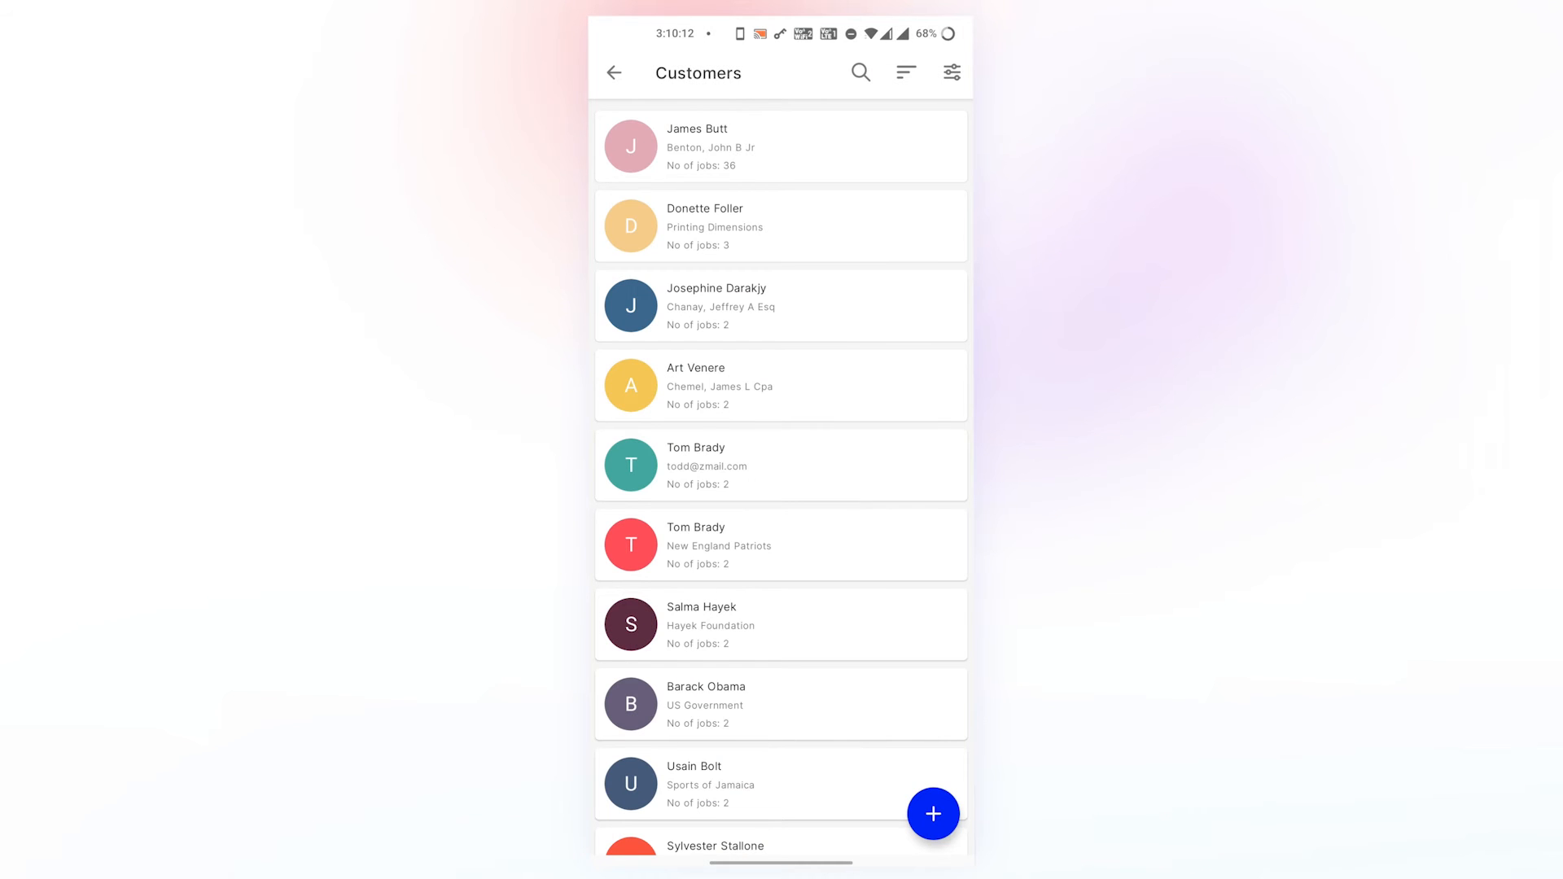
- Re-sort the customers by Created Date in Ascending order
{"action": "left_click", "coordinate": [780, 698]}
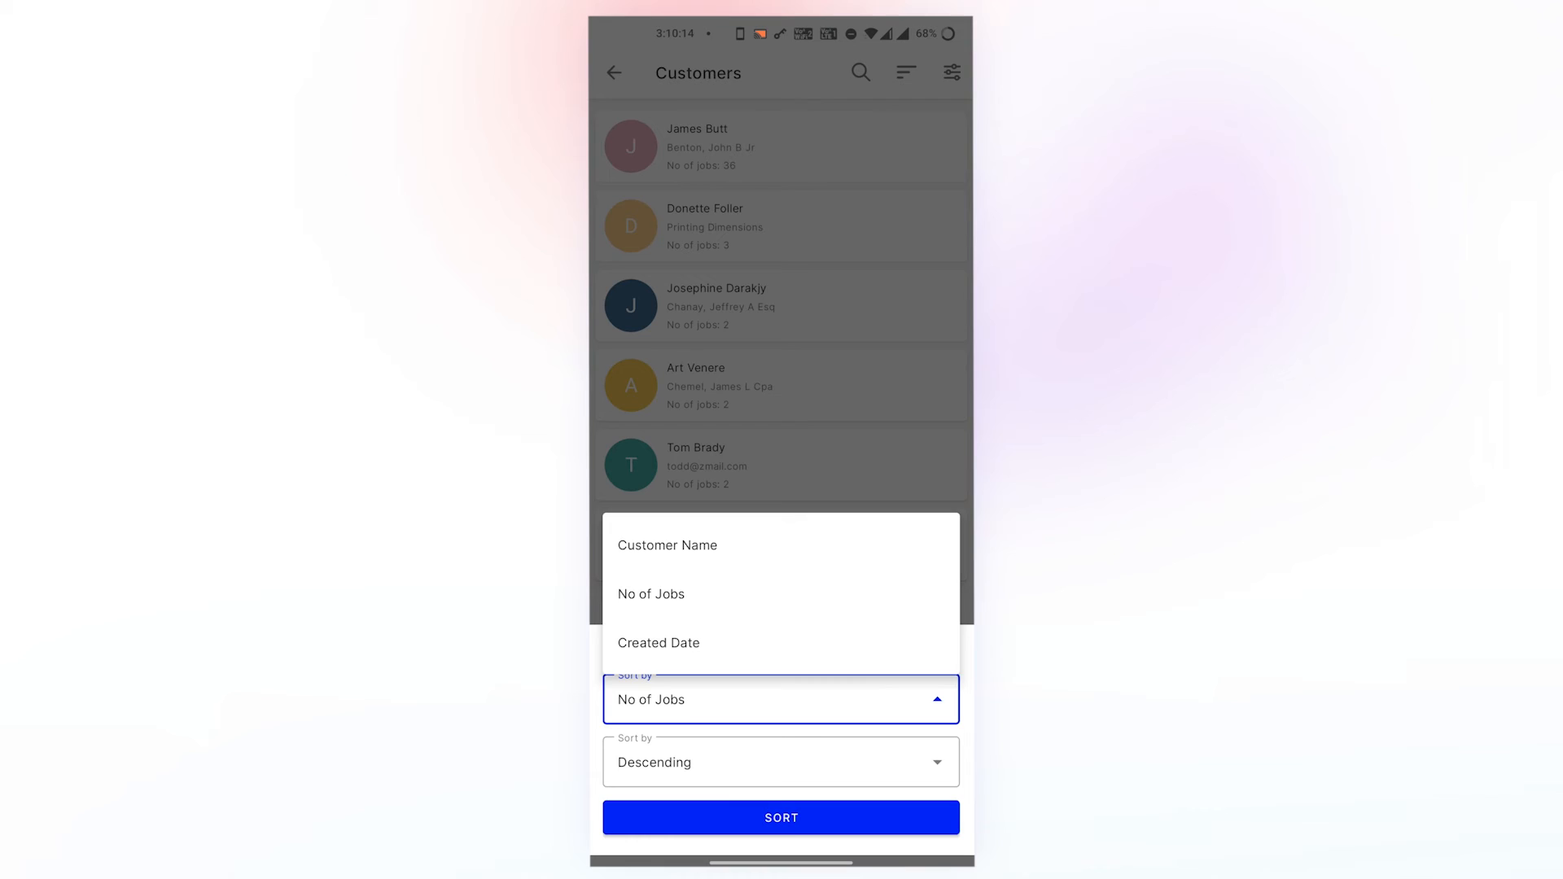
{"action": "left_click", "coordinate": [658, 641]}
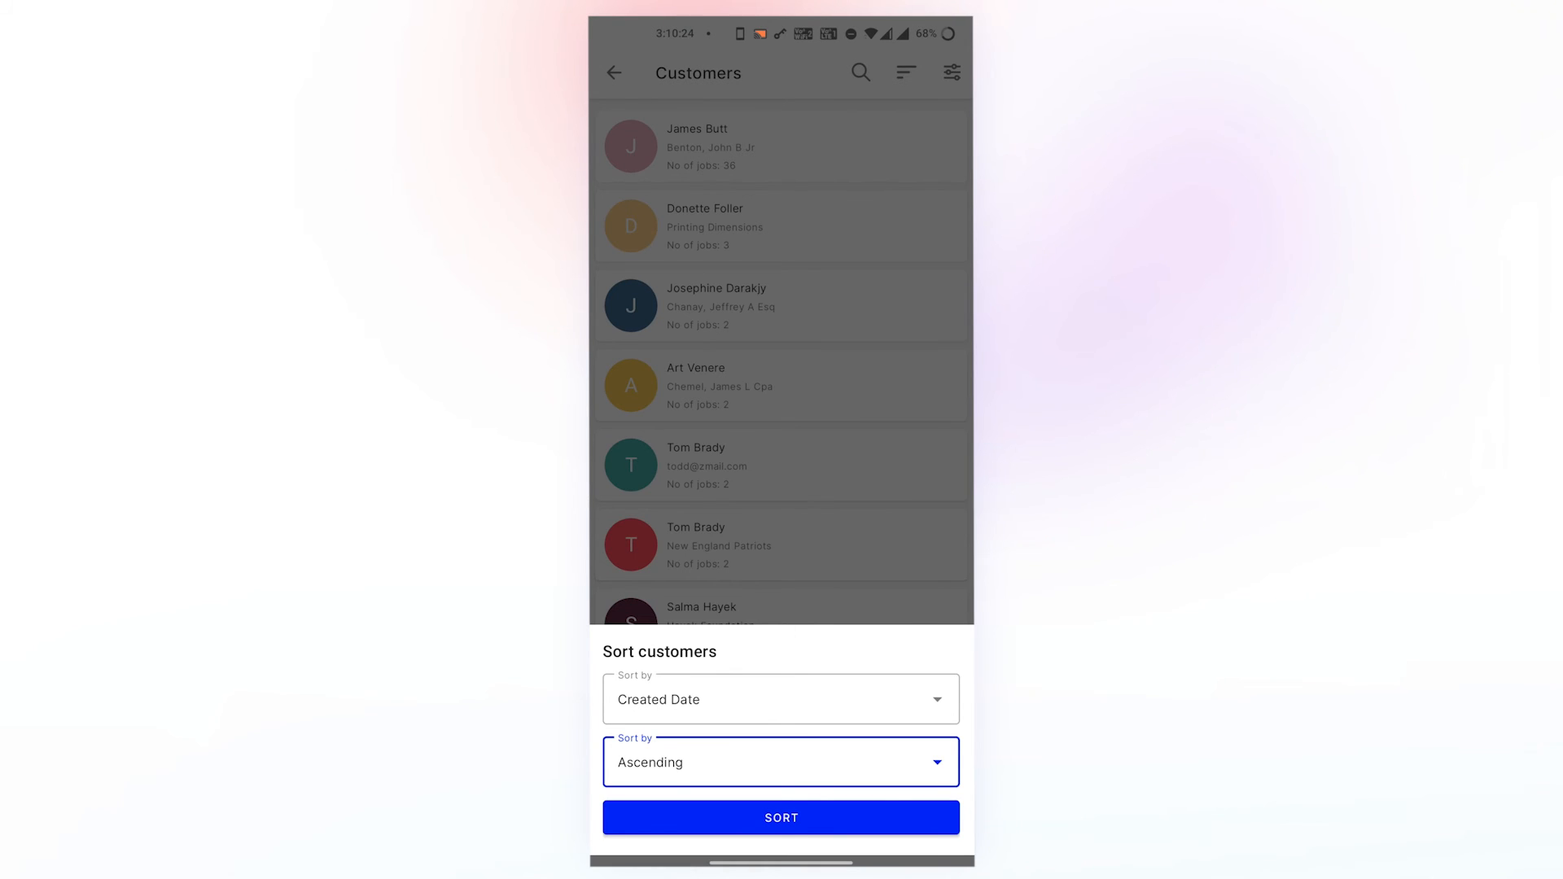
{"action": "left_click", "coordinate": [780, 817]}
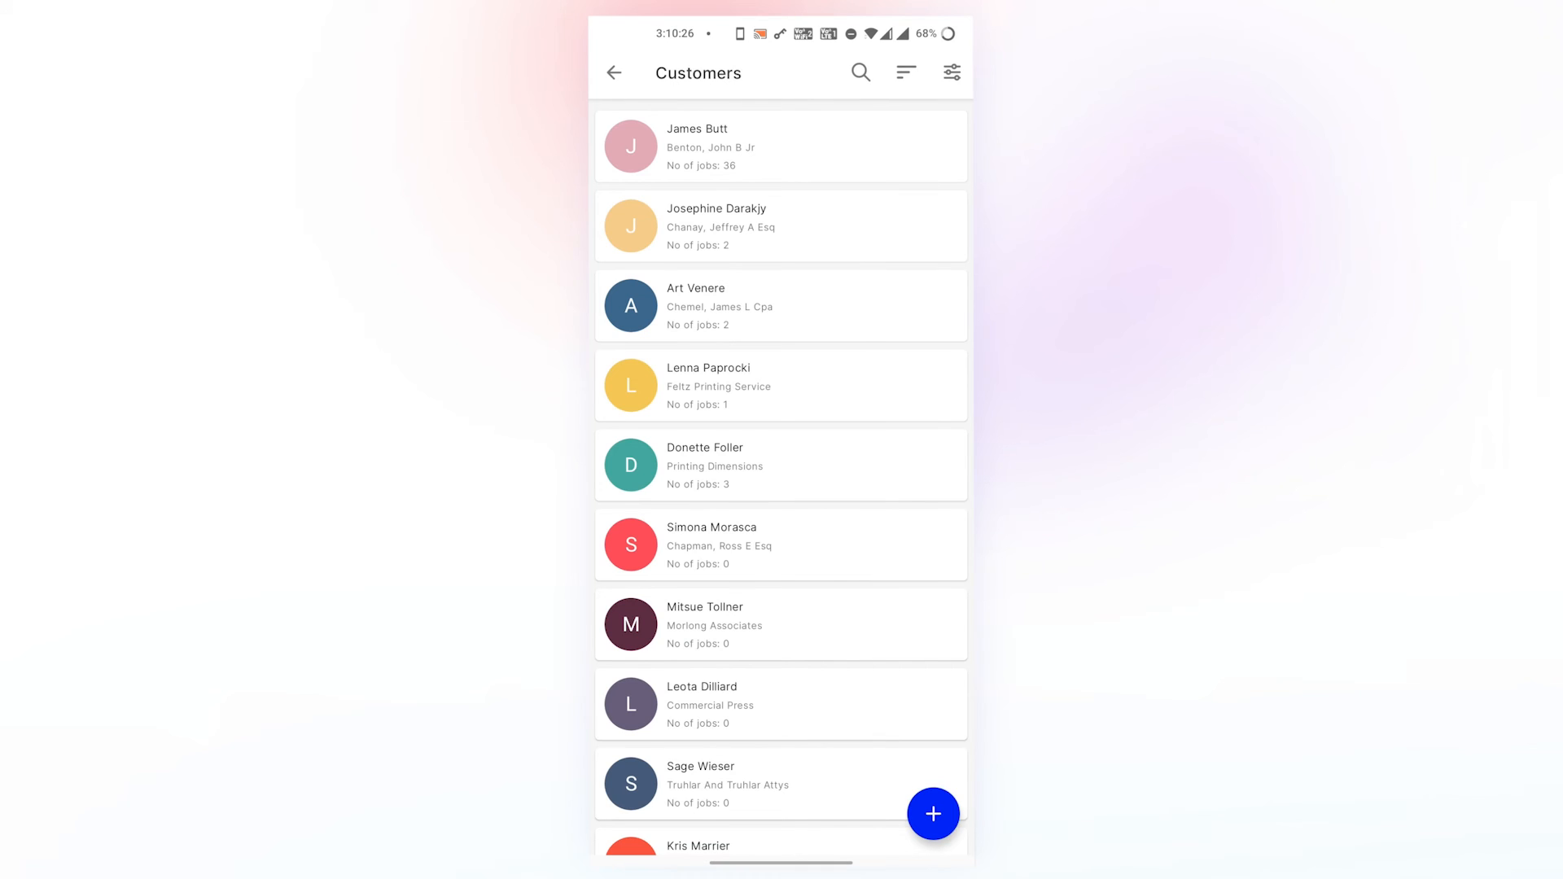